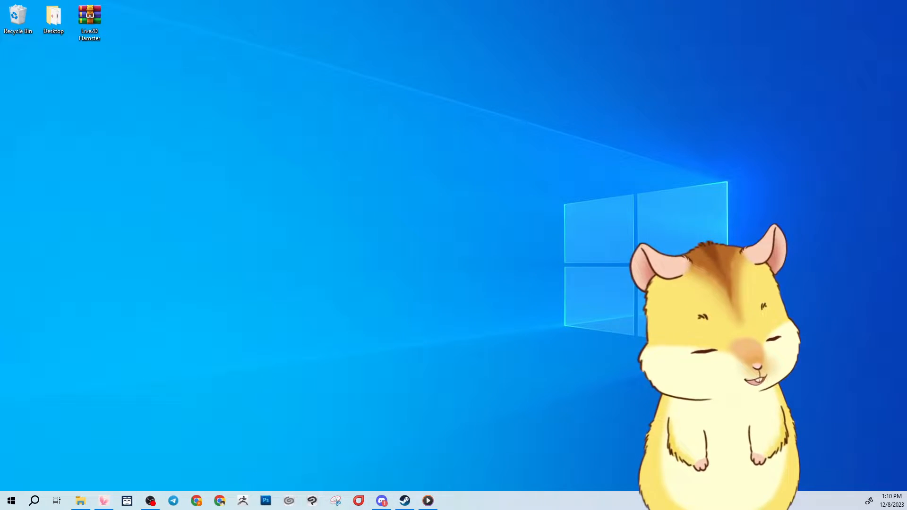
- Search Google for 'steam game client' in a maximized Chrome incognito window
click(197, 501)
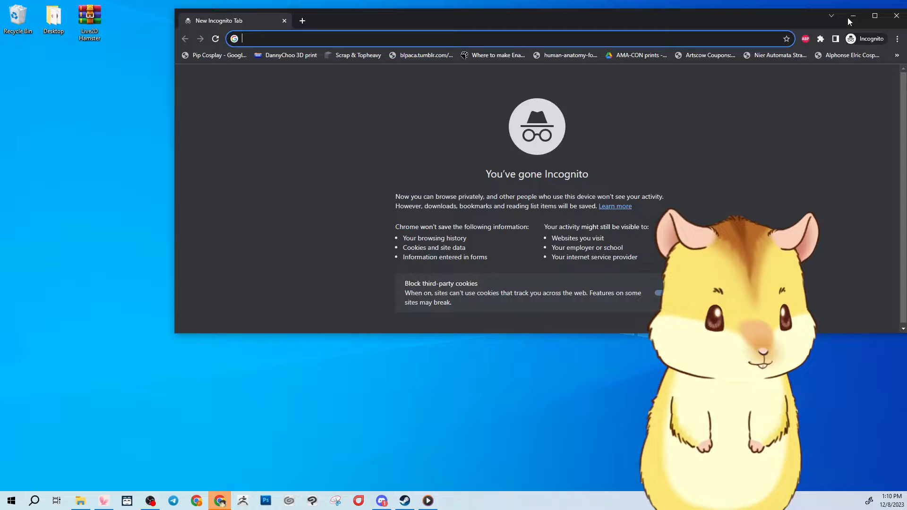
click(874, 16)
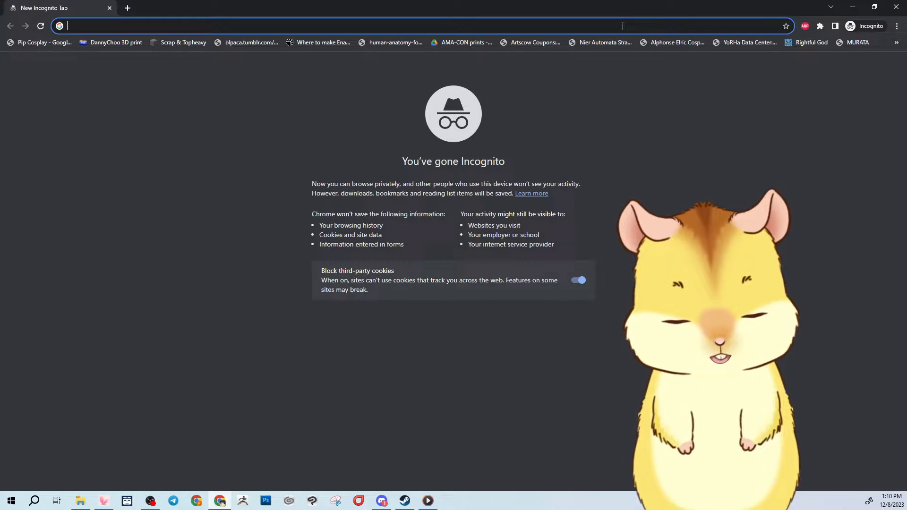
text(steam game client)
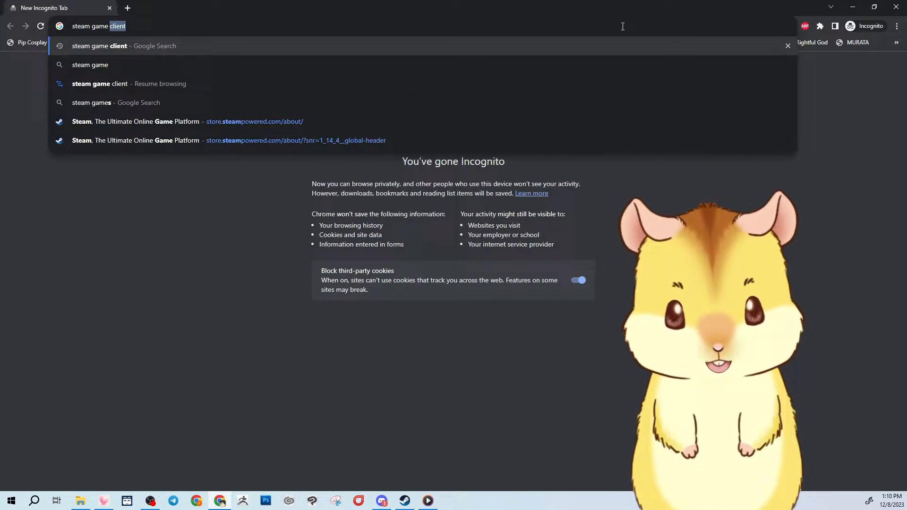
key(Return)
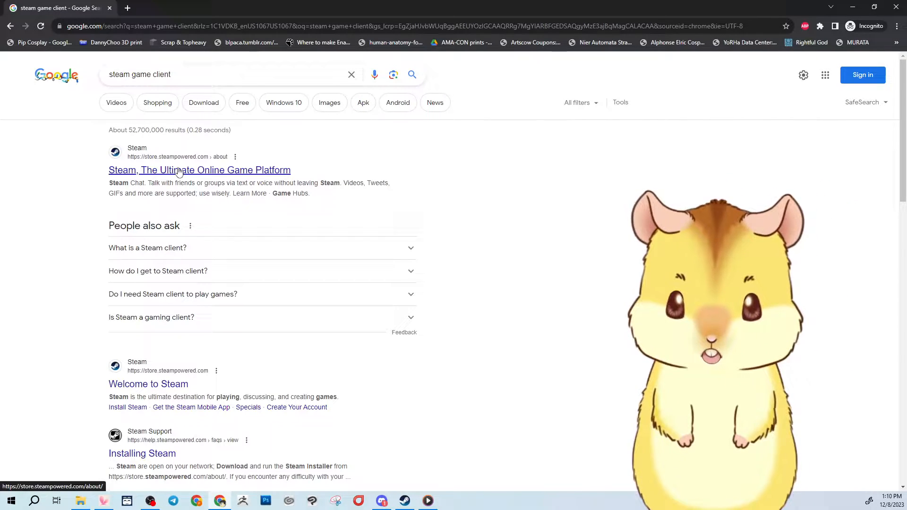
- Go to the Steam about page on store.steampowered.com and download the Windows installer
click(199, 169)
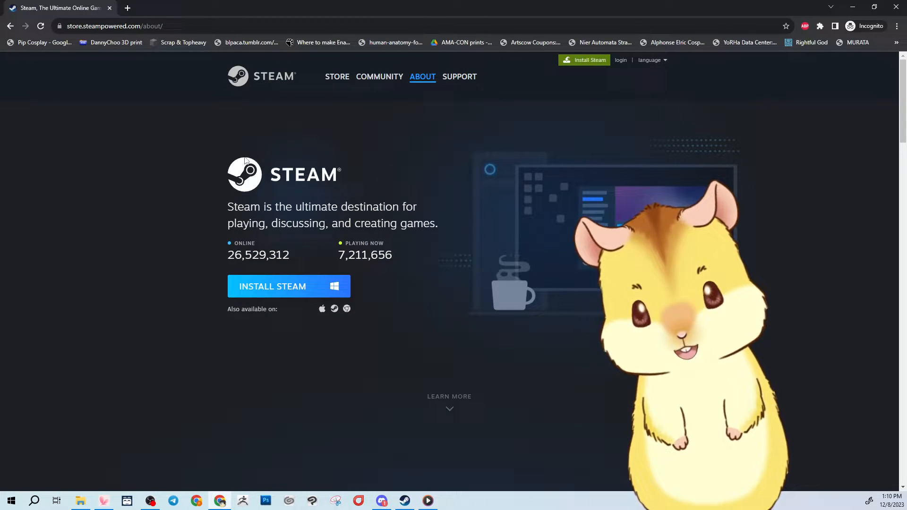
click(337, 77)
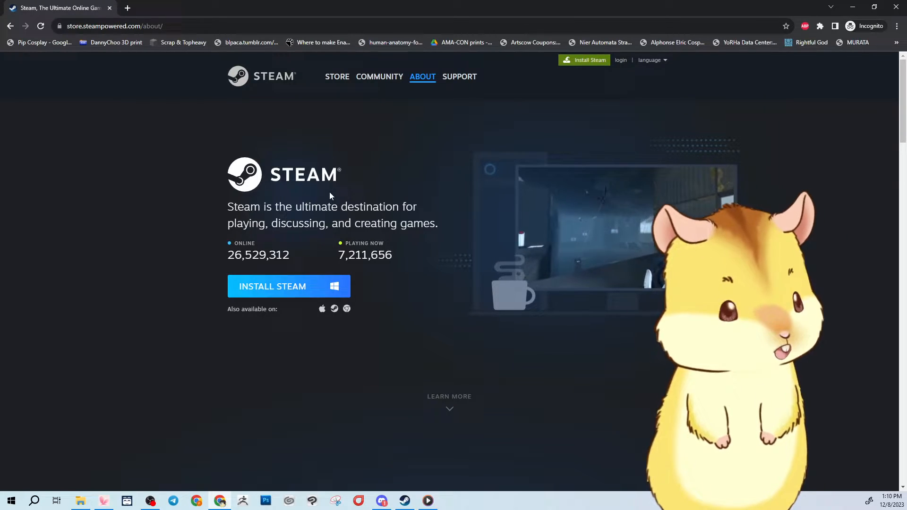
click(336, 76)
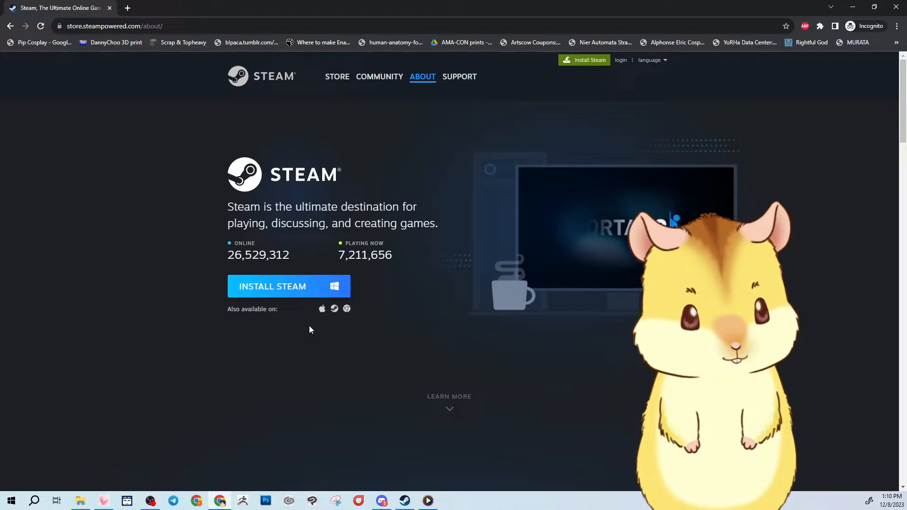
mouse_move(289, 286)
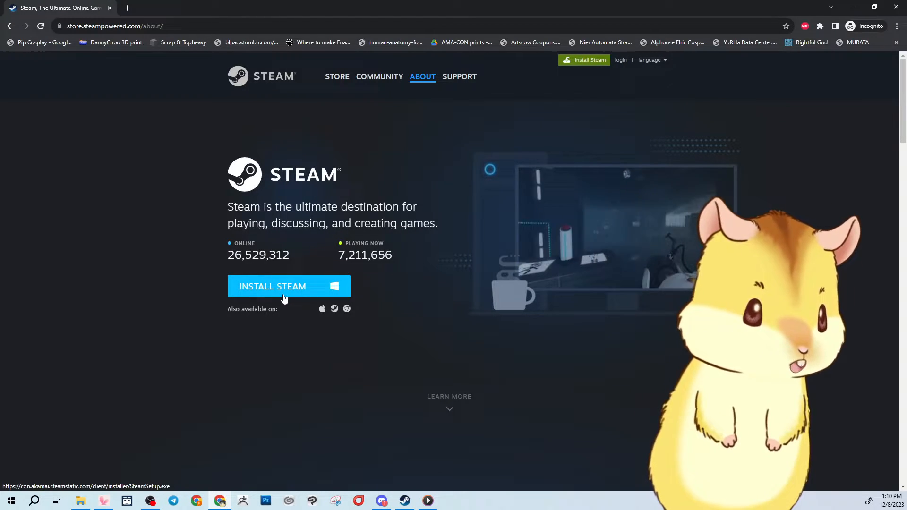
mouse_move(779, 126)
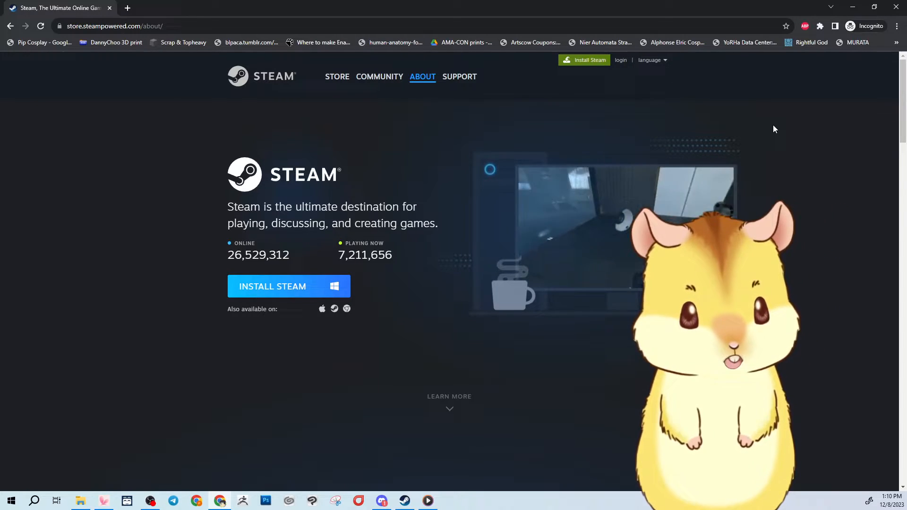
click(80, 501)
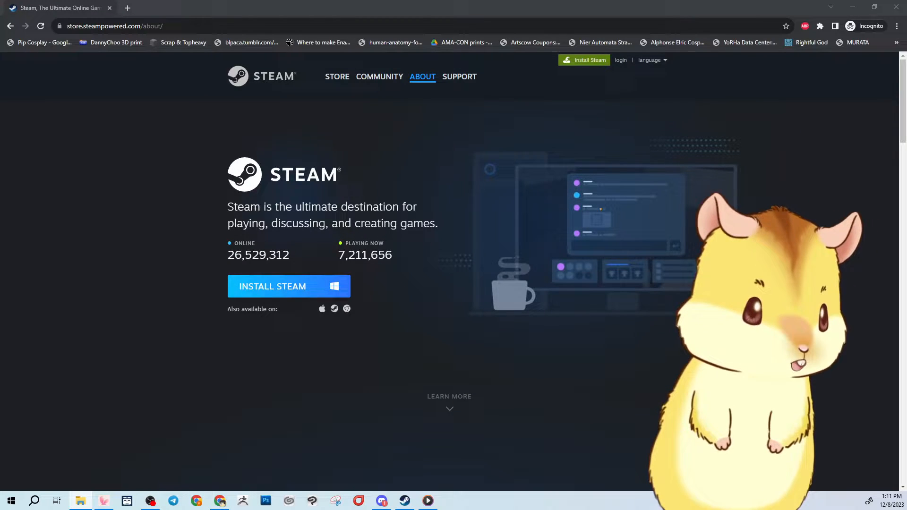
- Launch the downloaded SteamSetup installer from the Downloads folder
click(80, 500)
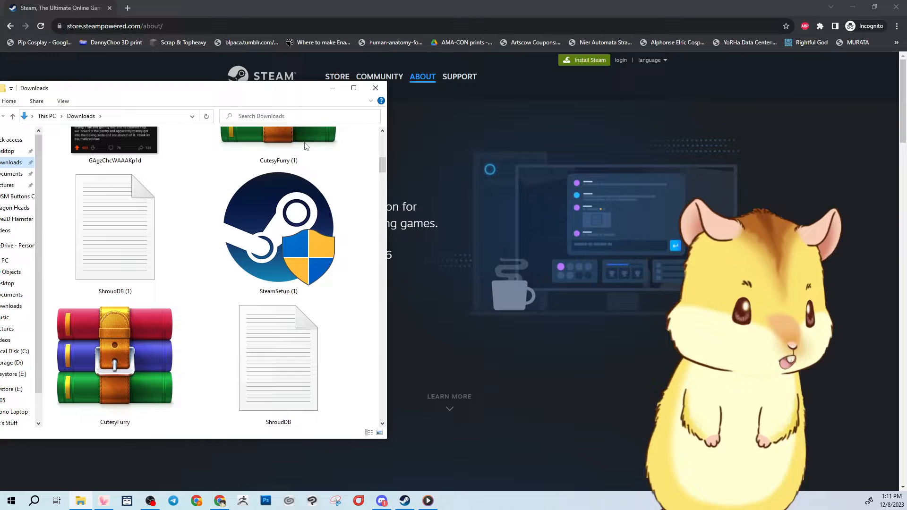
double_click(277, 228)
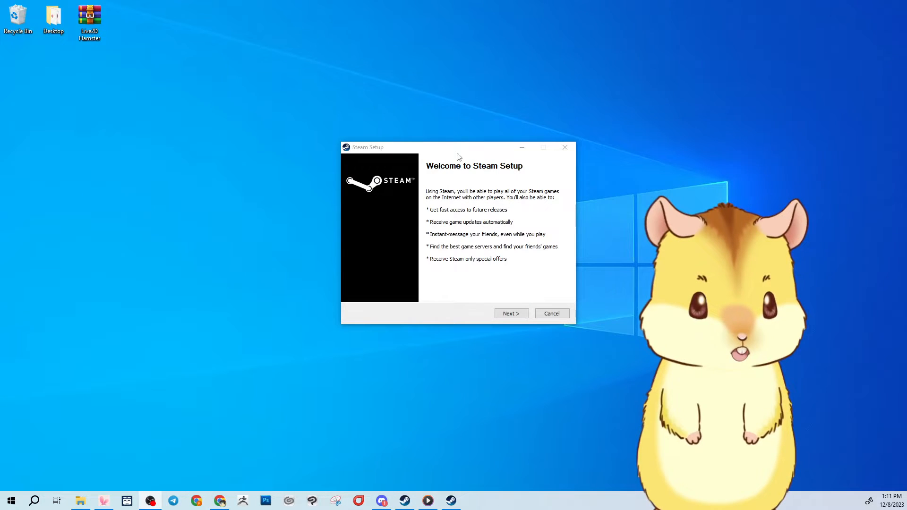
- Install Steam in English to the default folder and open the Steam client
click(511, 312)
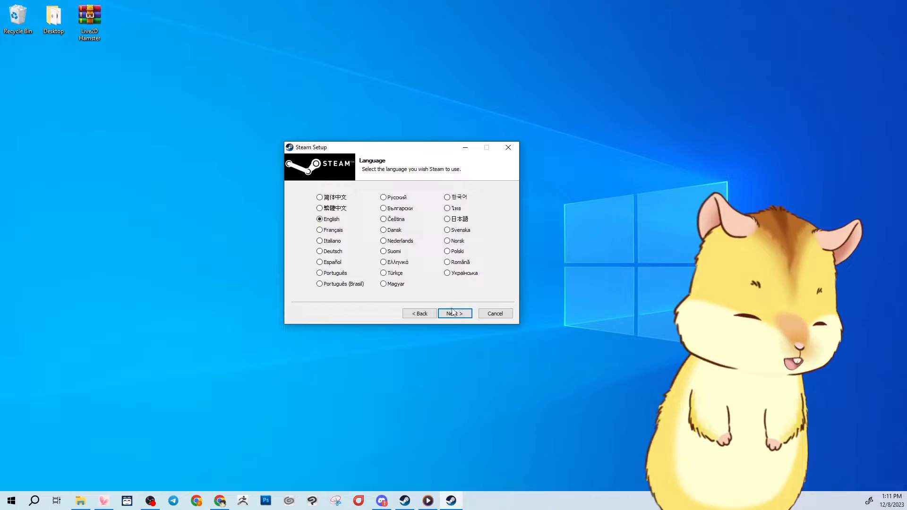
click(454, 312)
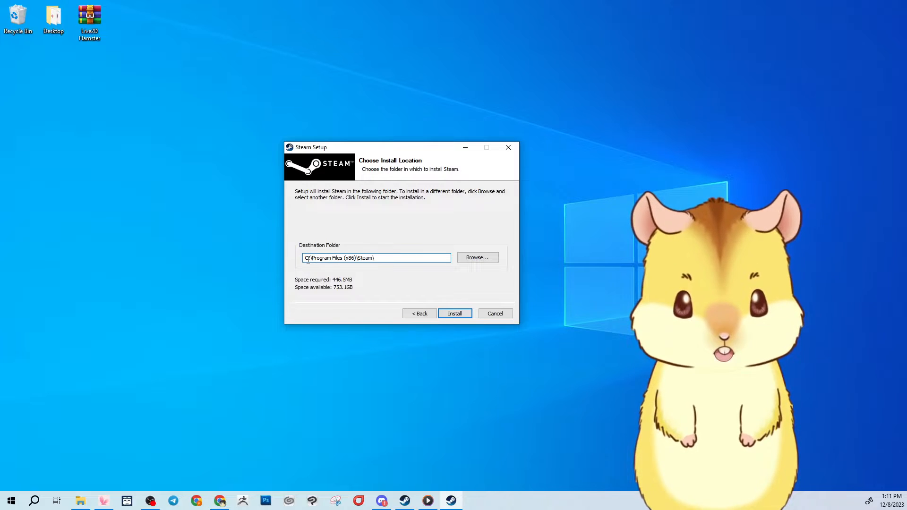
double_click(331, 257)
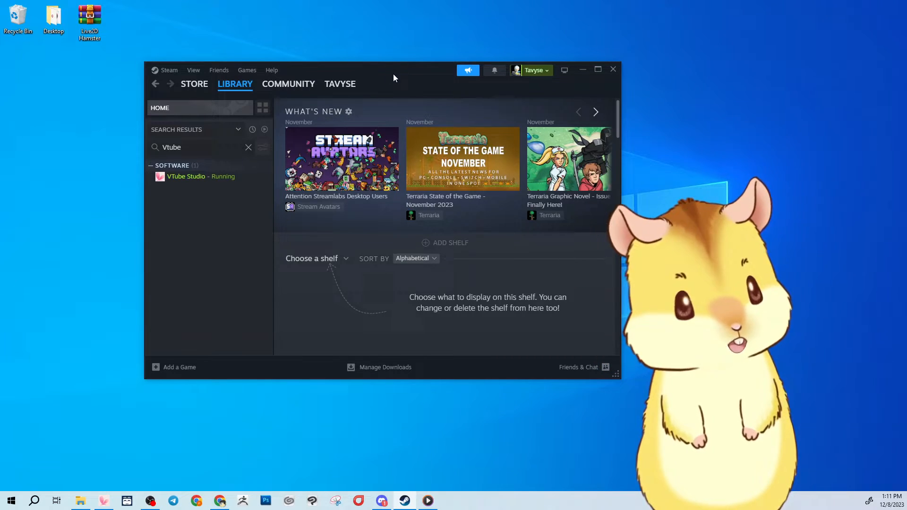
- View the VTube Studio store page via store search, then return to the library
click(194, 84)
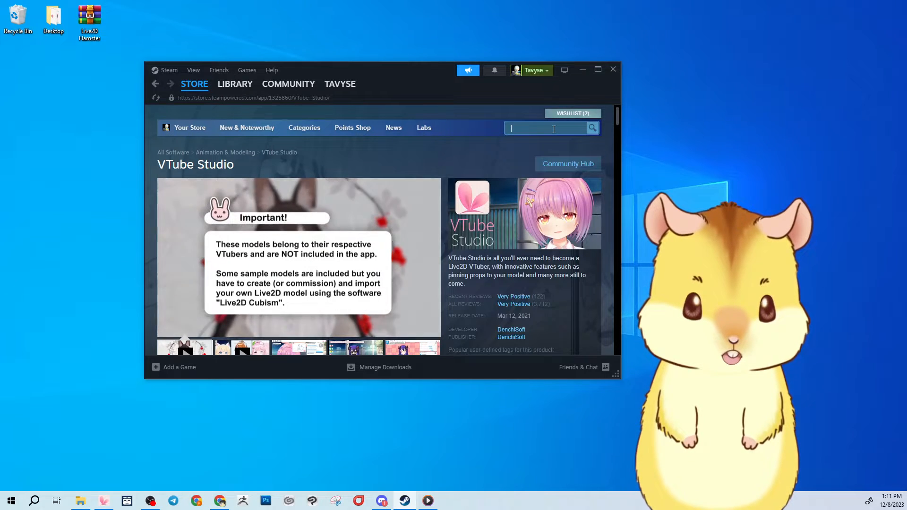
text(Vtube studio)
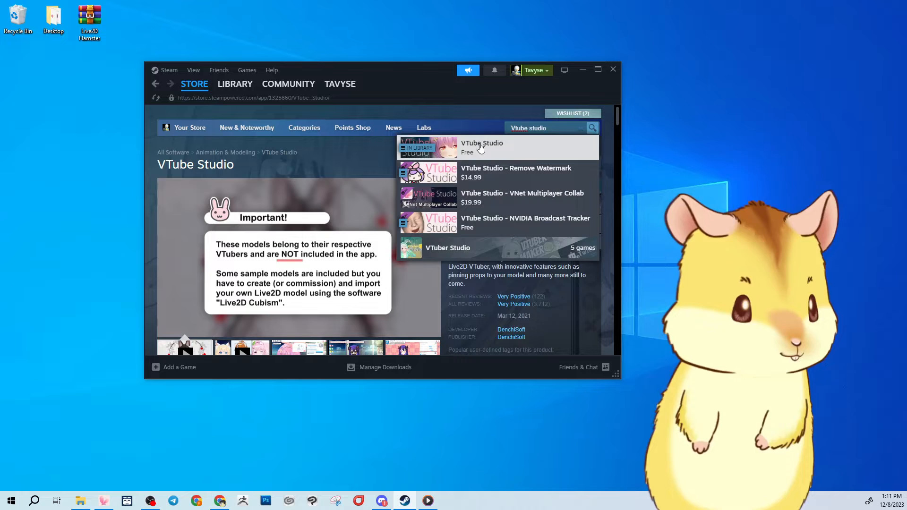
click(478, 143)
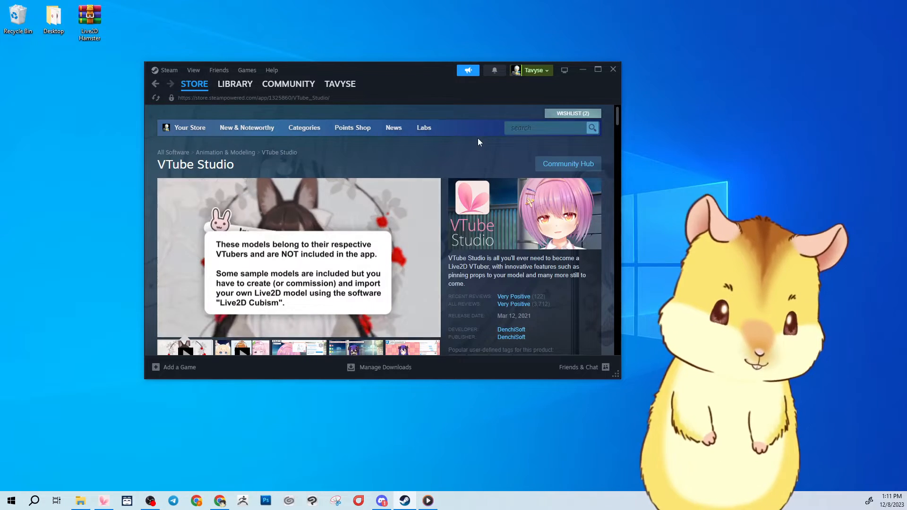
scroll(down, 3)
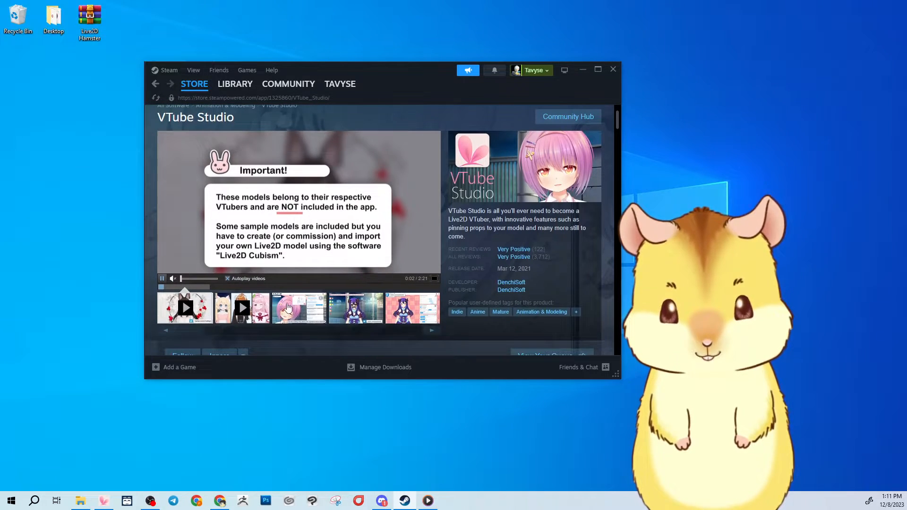
scroll(up, 3)
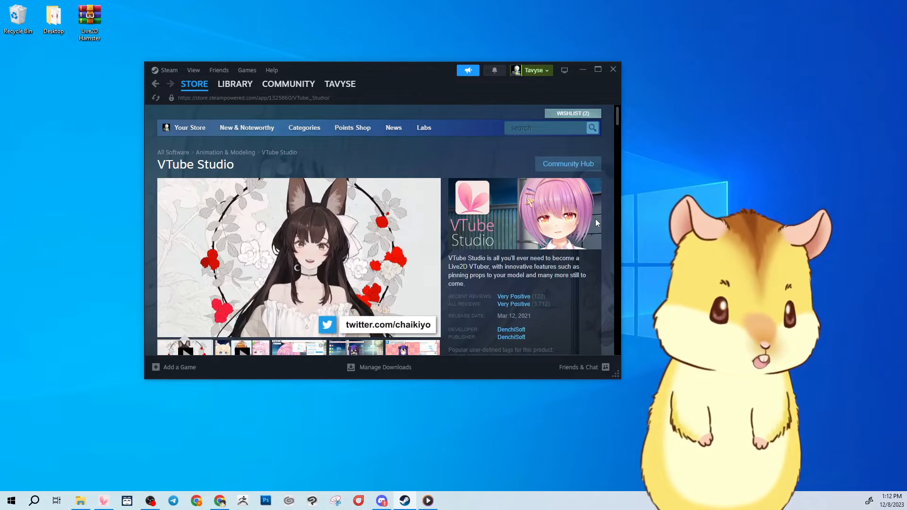
scroll(down, 3)
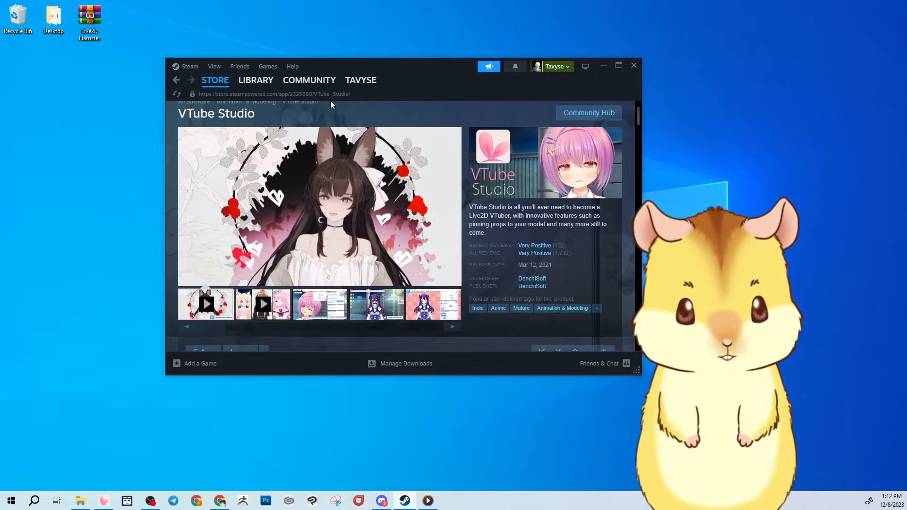
click(256, 80)
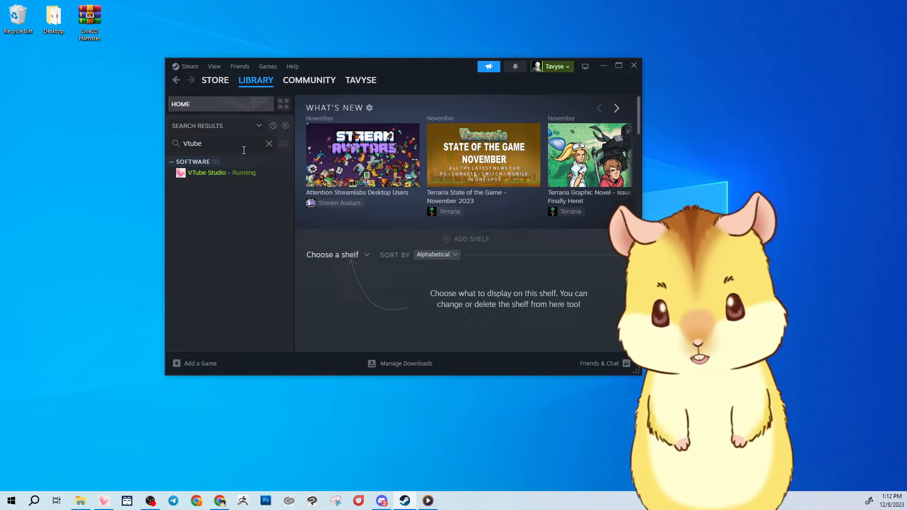
- Find VTube Studio in the library and browse its local installed files folder
click(270, 144)
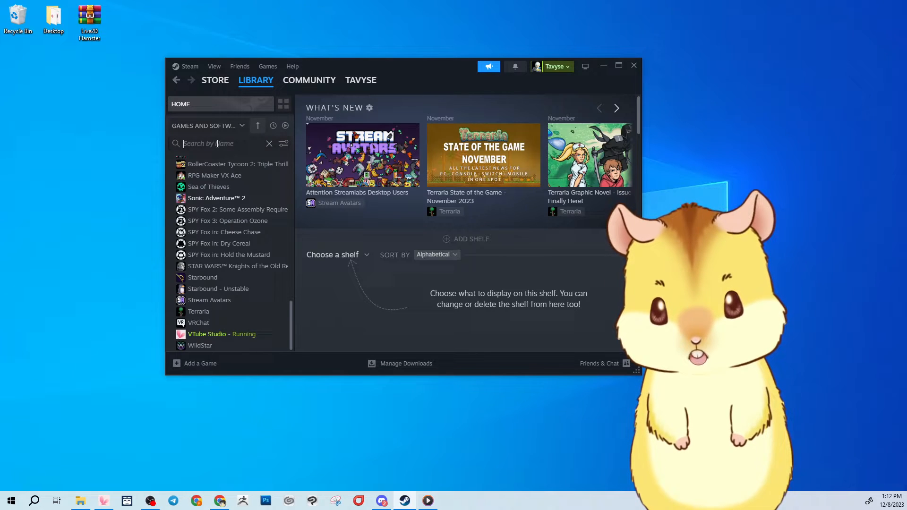
text(vtube)
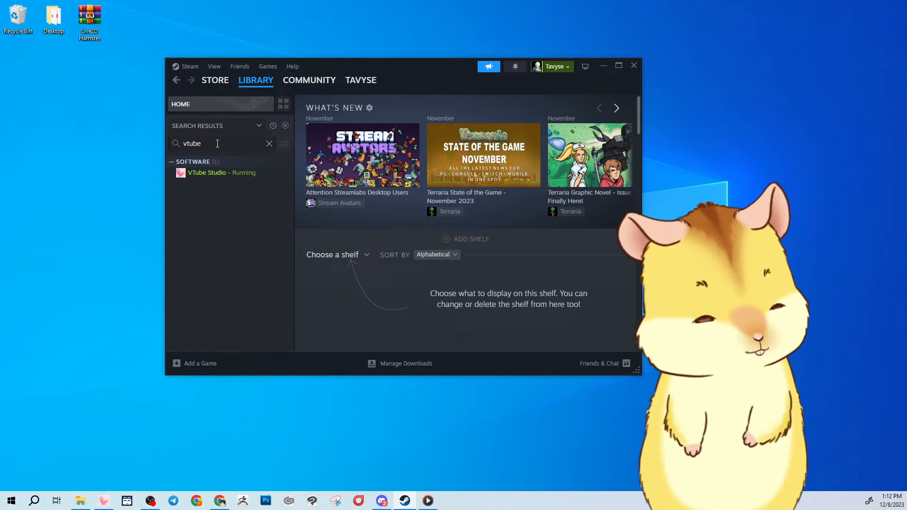
right_click(221, 172)
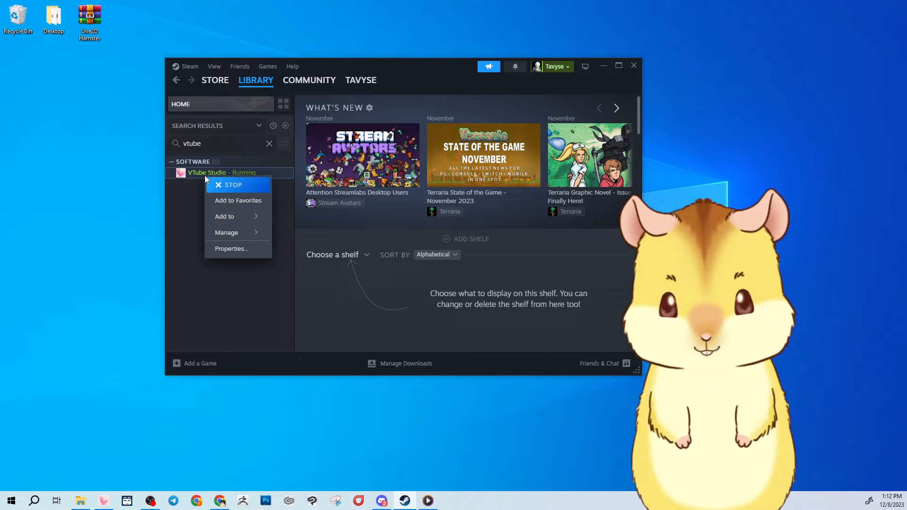
click(193, 227)
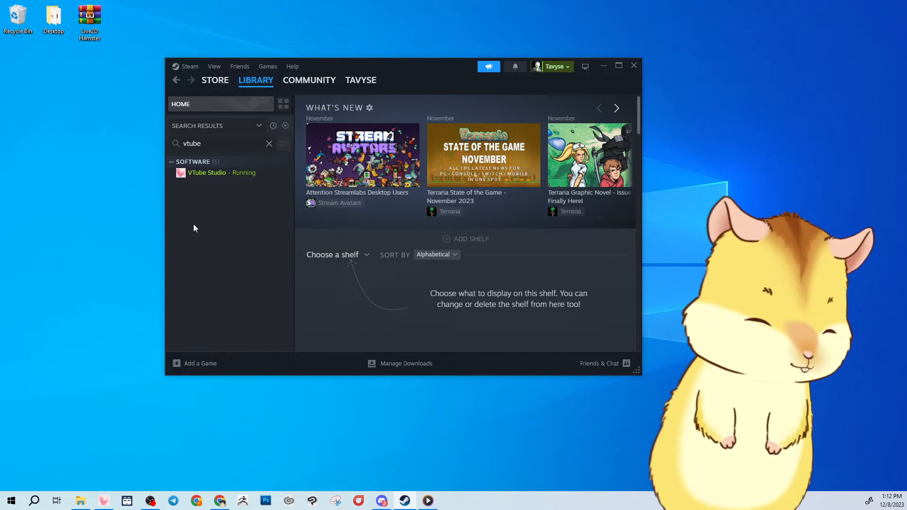
mouse_move(226, 177)
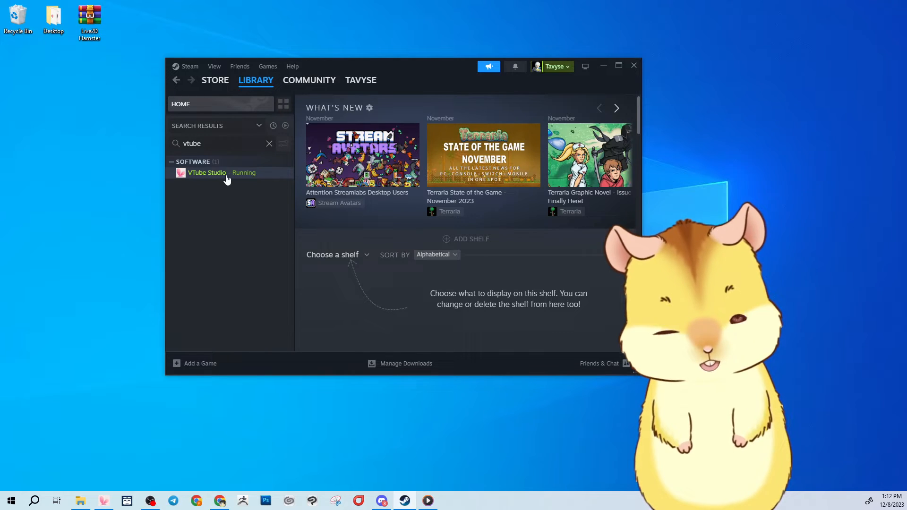
right_click(207, 172)
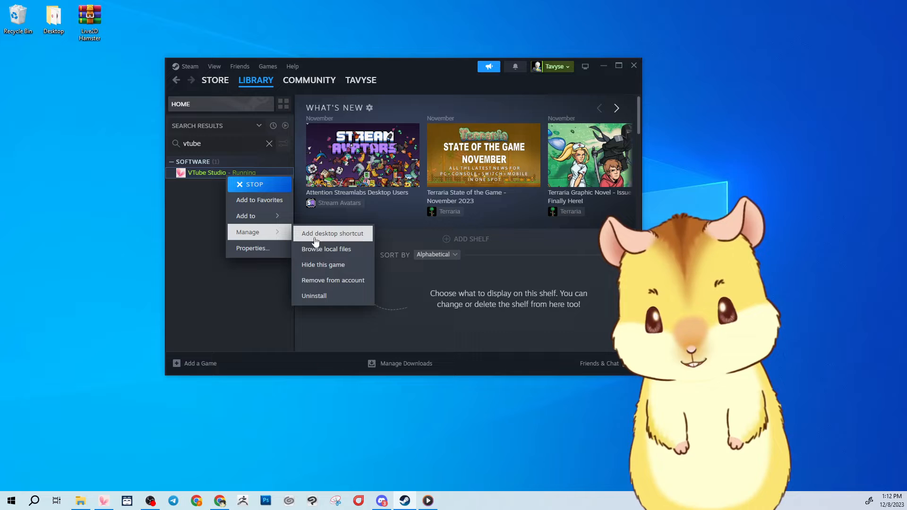
click(326, 248)
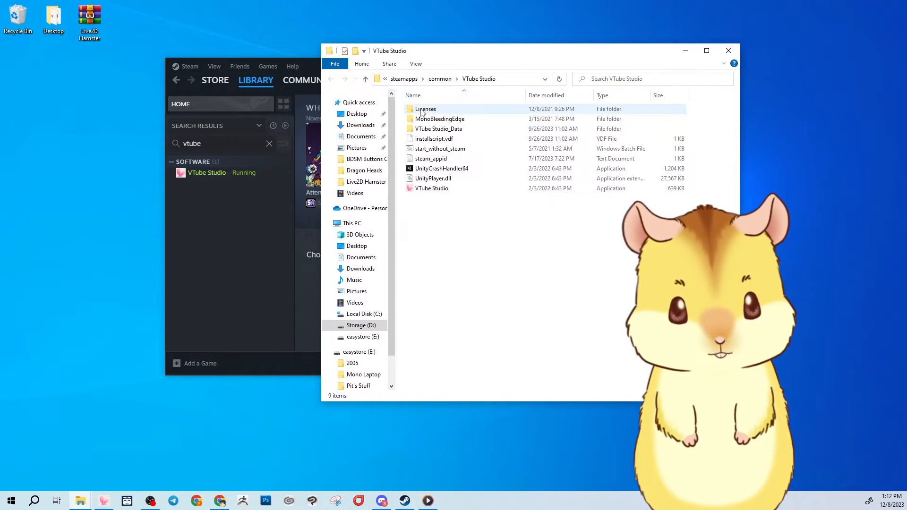
- Start the VTube Studio application from its install folder
click(434, 139)
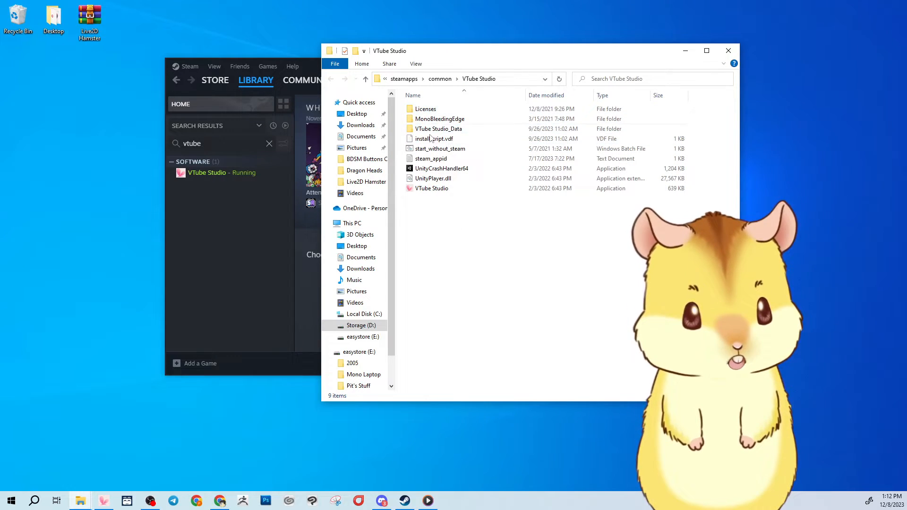
click(425, 109)
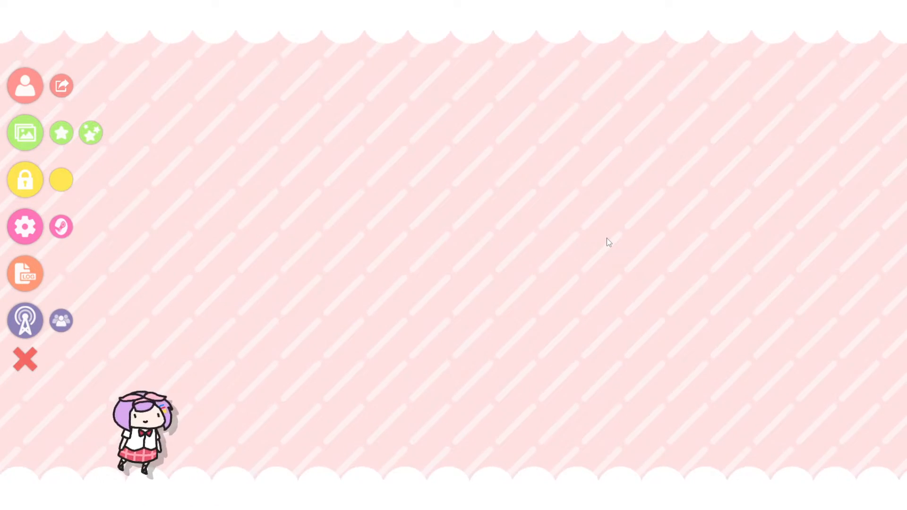
- Review VTube Studio's General Configuration settings panel
click(24, 225)
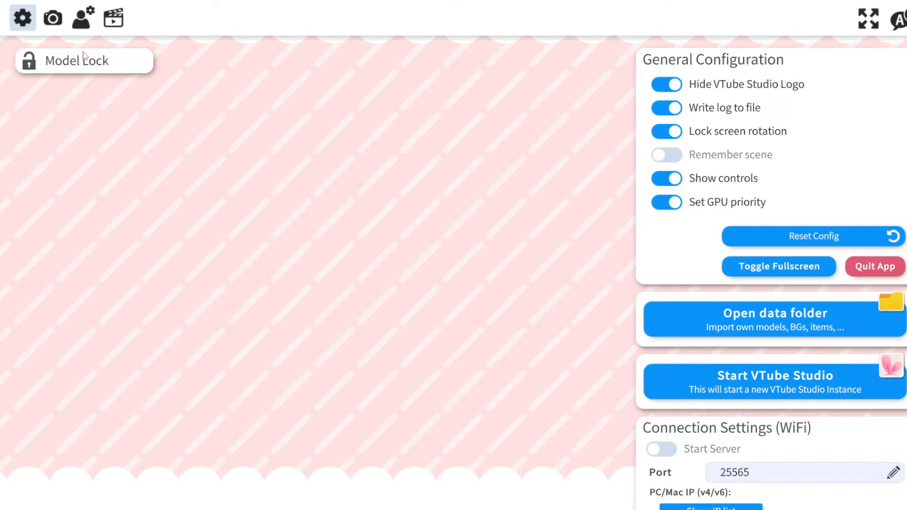
mouse_move(212, 50)
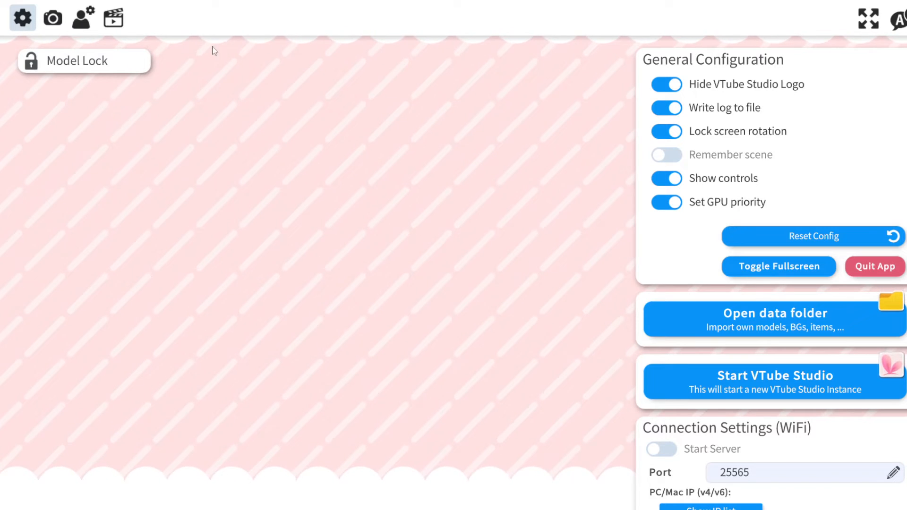
scroll(down, 3)
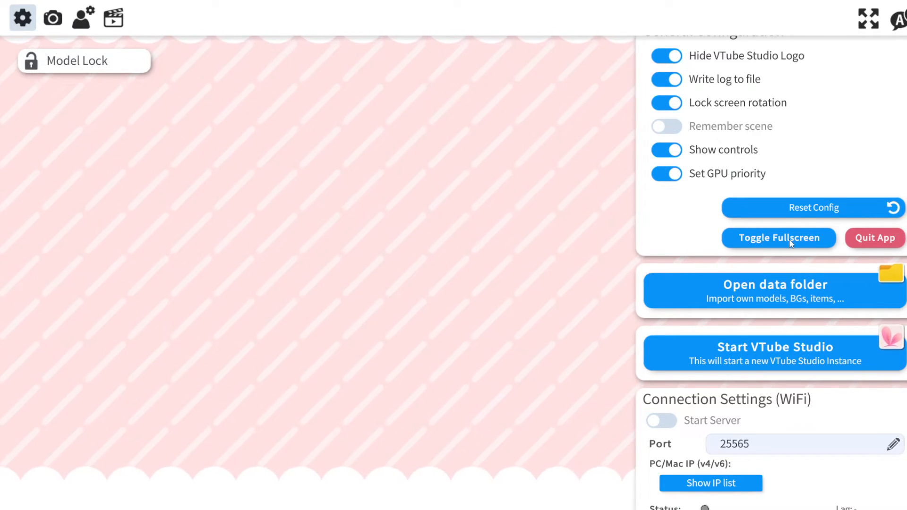
mouse_move(545, 264)
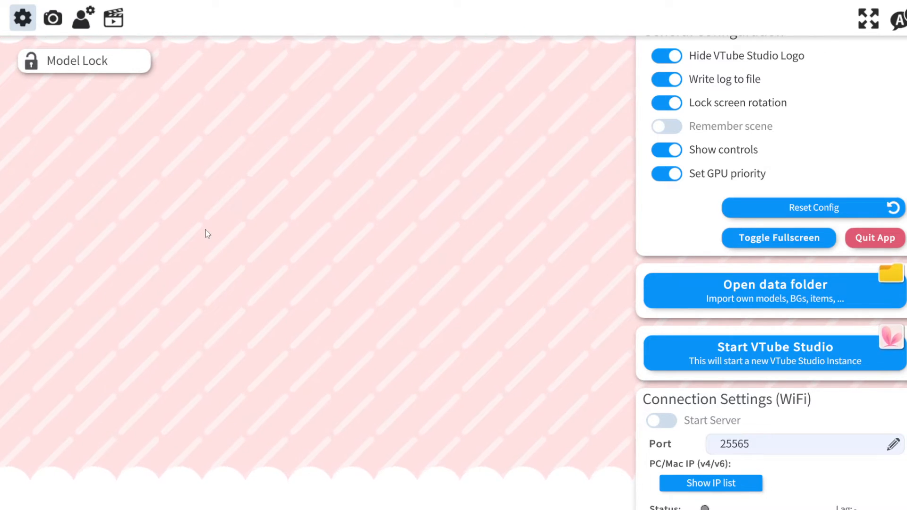
mouse_move(883, 56)
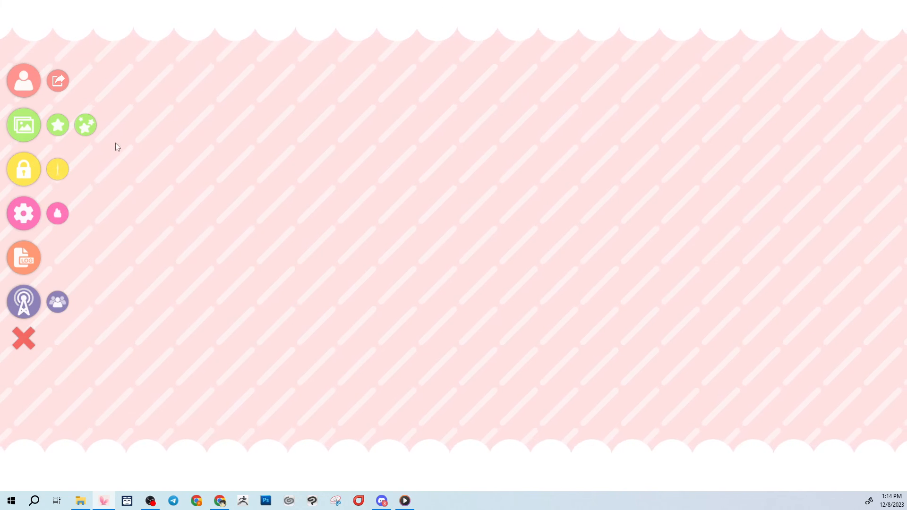
- Hide the left-side icon menu so only the empty pink scene shows
click(24, 338)
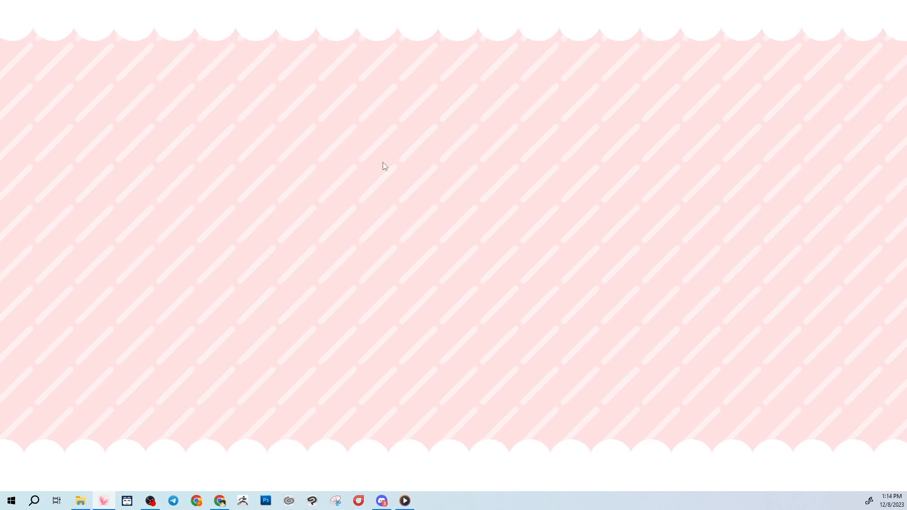
mouse_move(404, 378)
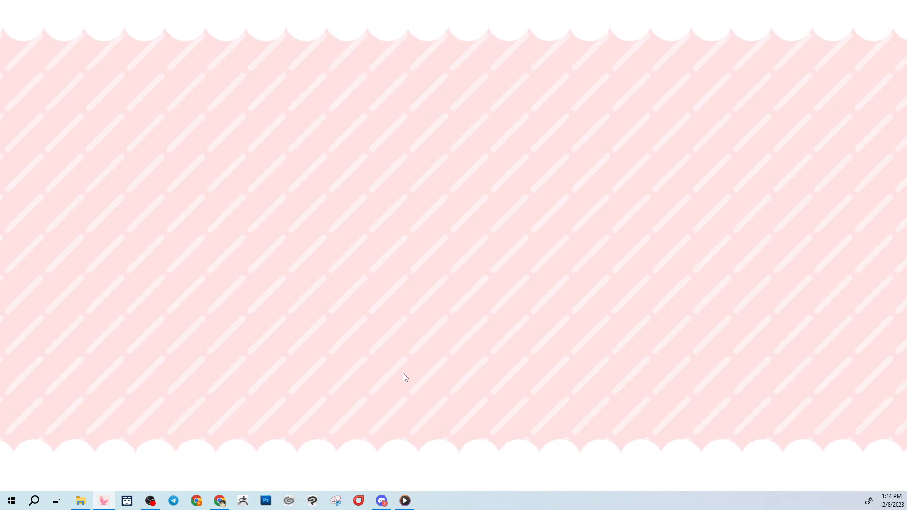
mouse_move(616, 327)
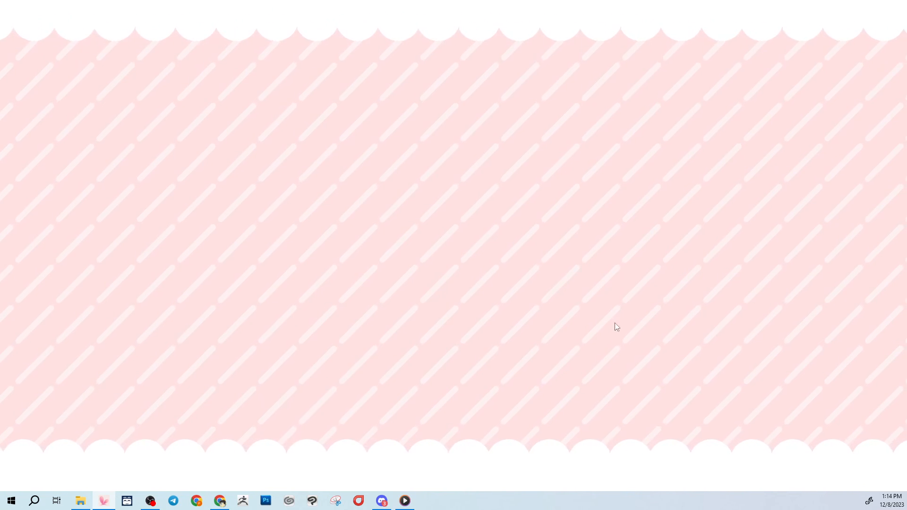